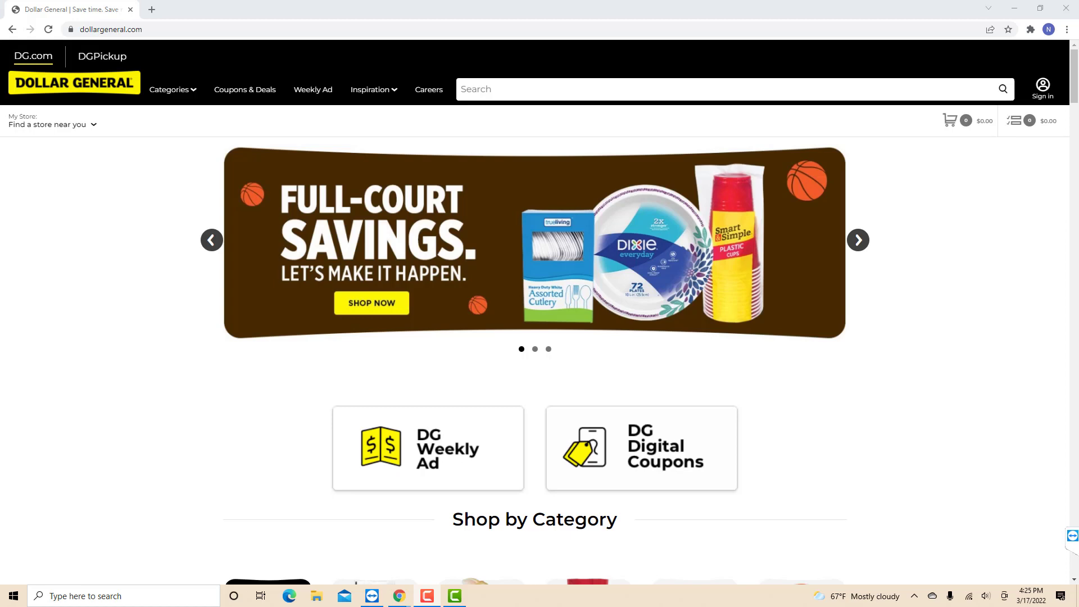
Open the account menu from the profile icon in the site header
{"action": "left_click", "coordinate": [858, 239]}
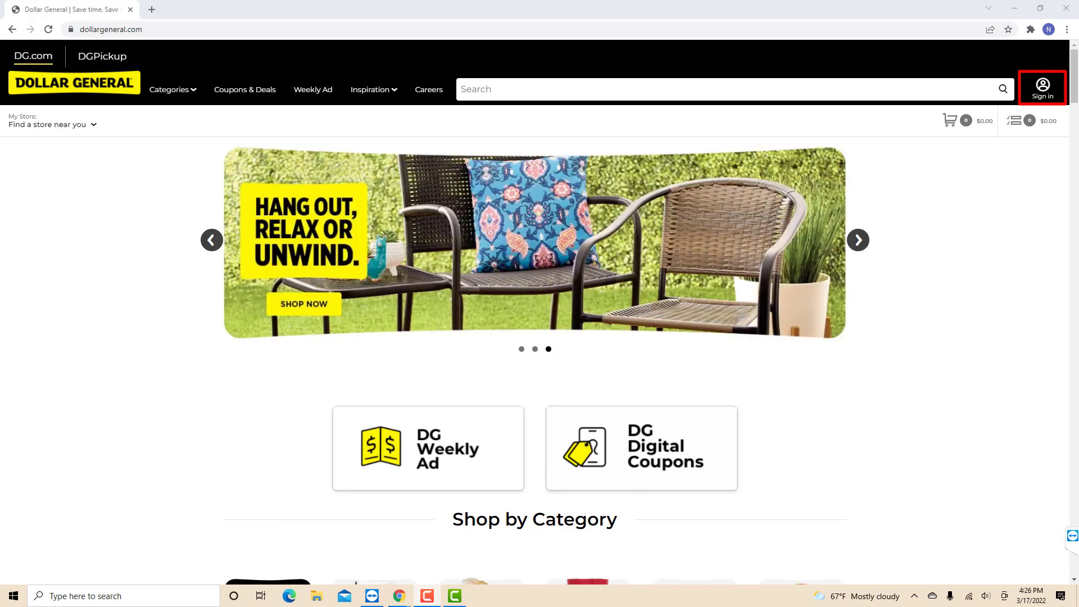
{"action": "left_click", "coordinate": [1042, 88]}
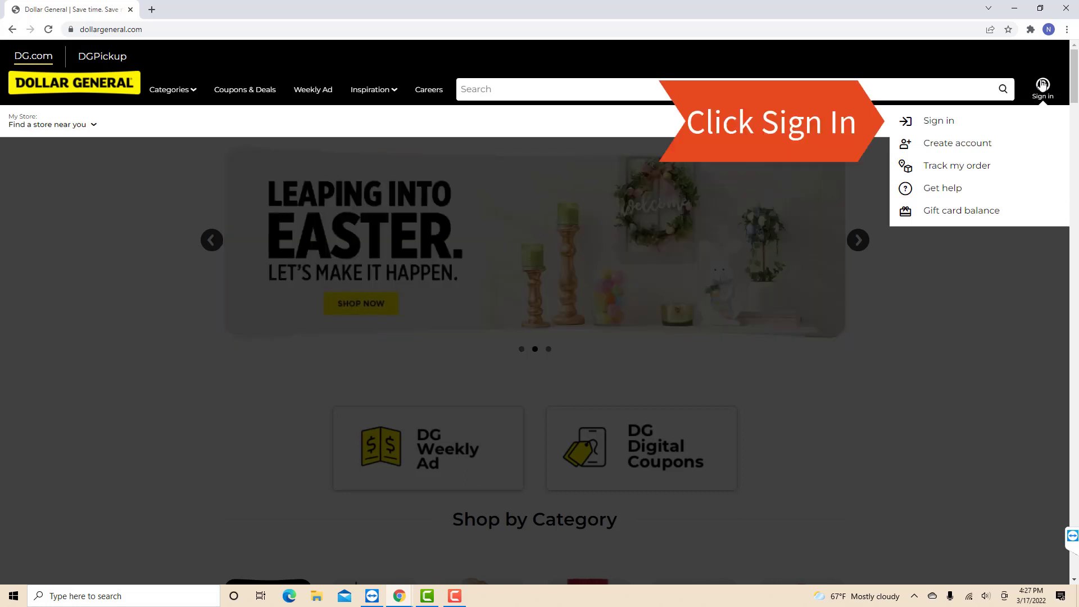
Choose Sign in from the account dropdown to bring up the sign-in form
{"action": "left_click", "coordinate": [937, 120]}
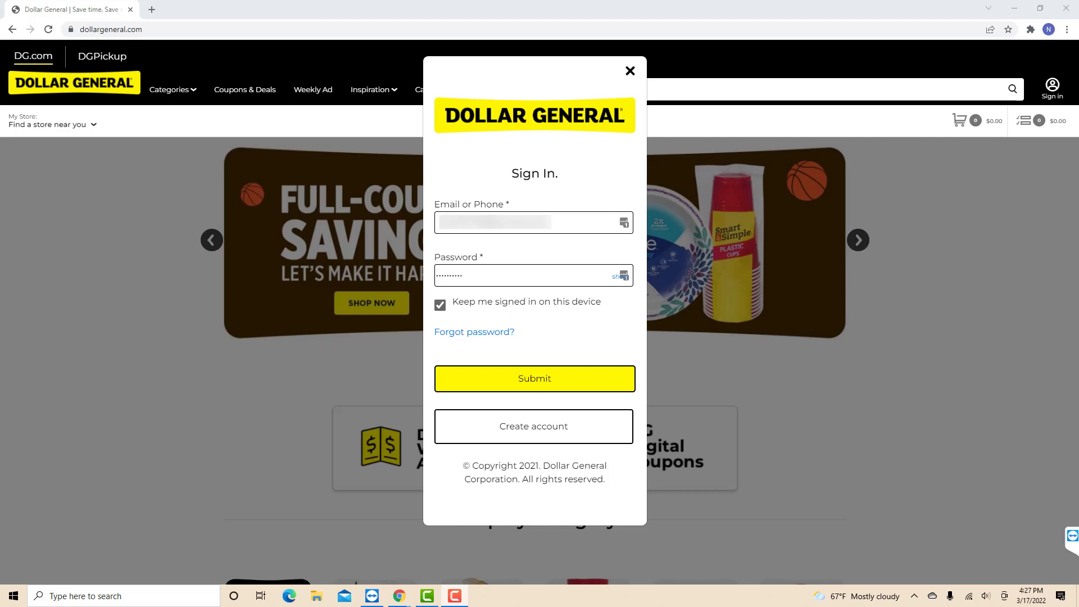
Submit the sign-in details and reopen the account menu as a signed-in user
{"action": "left_click", "coordinate": [629, 70]}
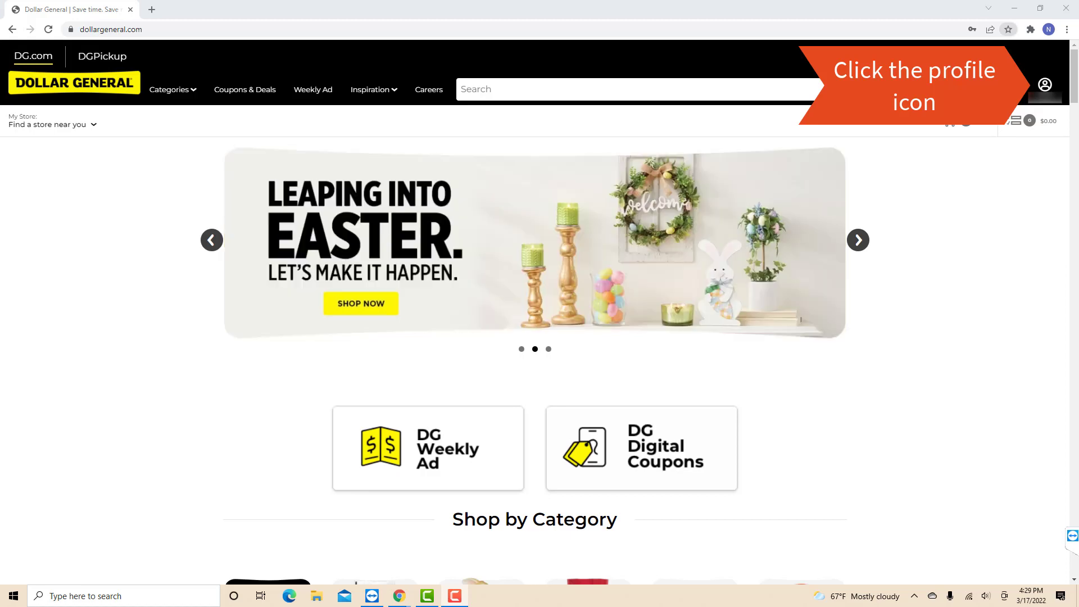
{"action": "left_click", "coordinate": [1044, 85]}
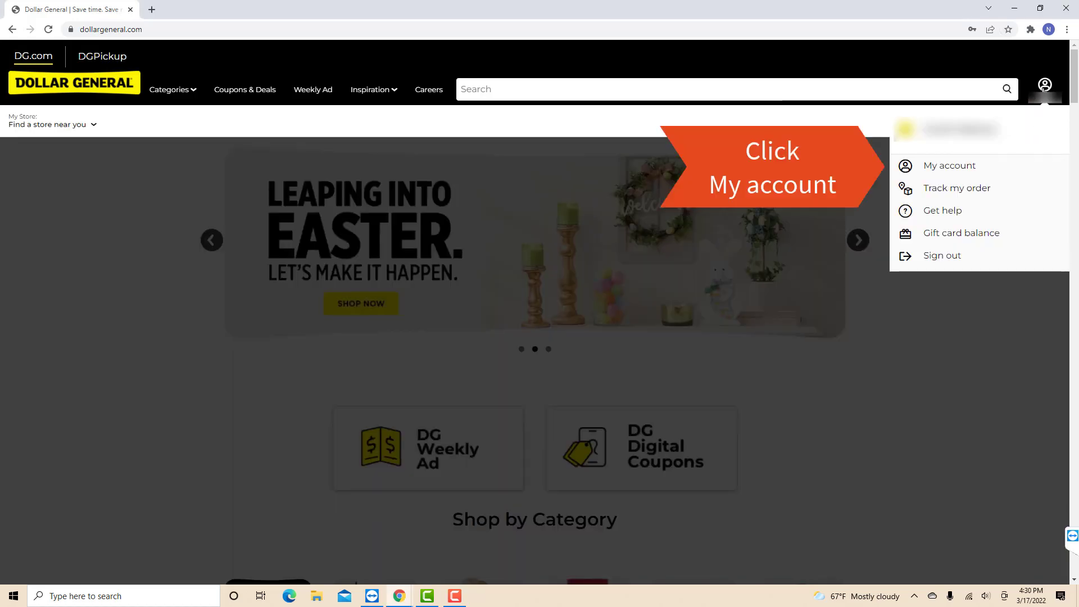
{"action": "left_click", "coordinate": [857, 240]}
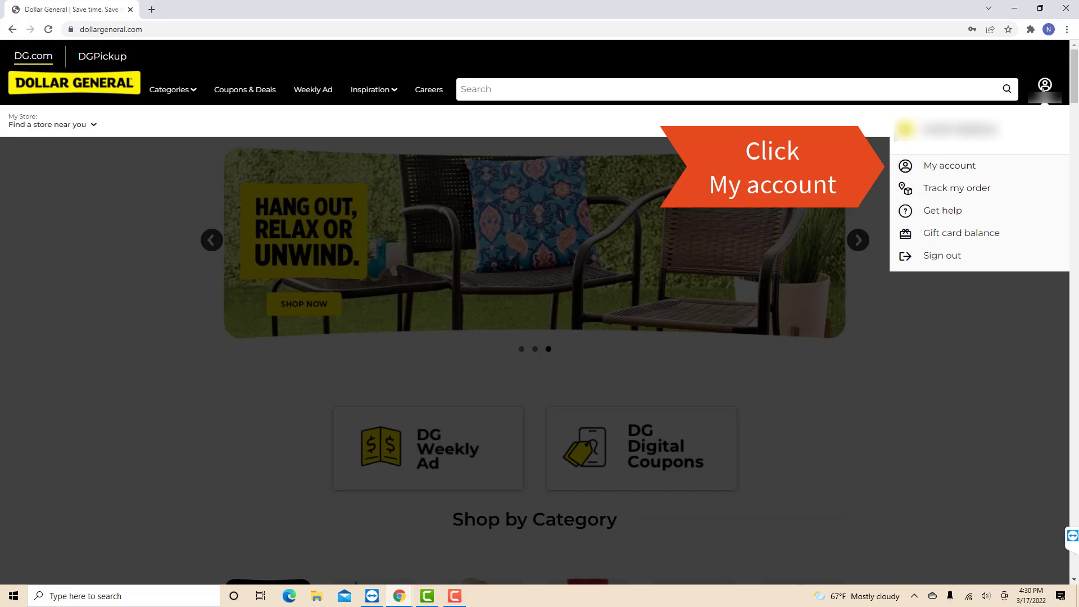
Go to My account and edit the Password under My Information
{"action": "left_click", "coordinate": [948, 166]}
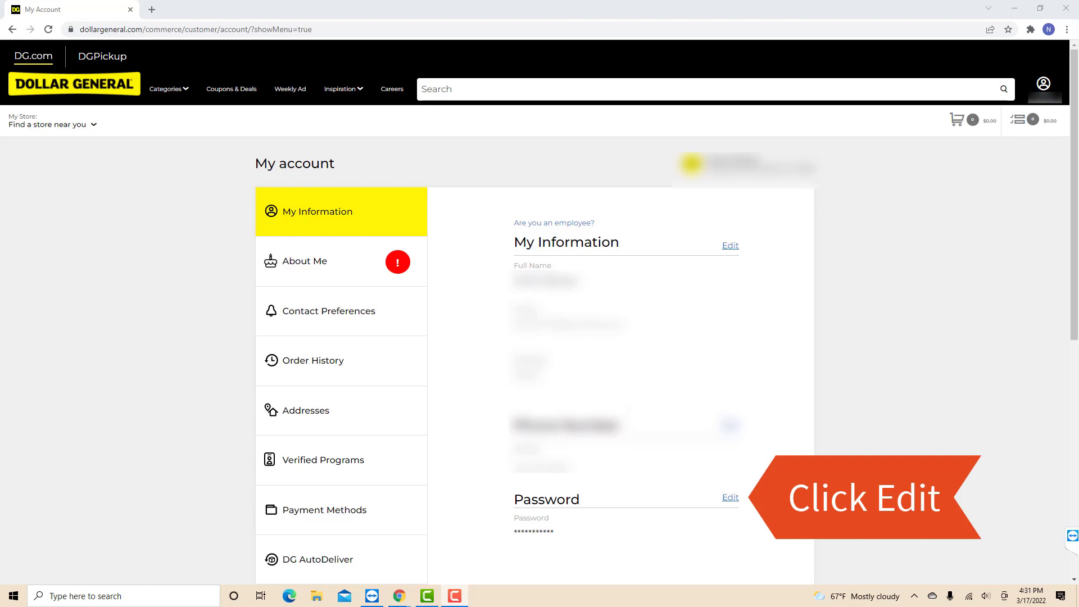
{"action": "left_click", "coordinate": [730, 497]}
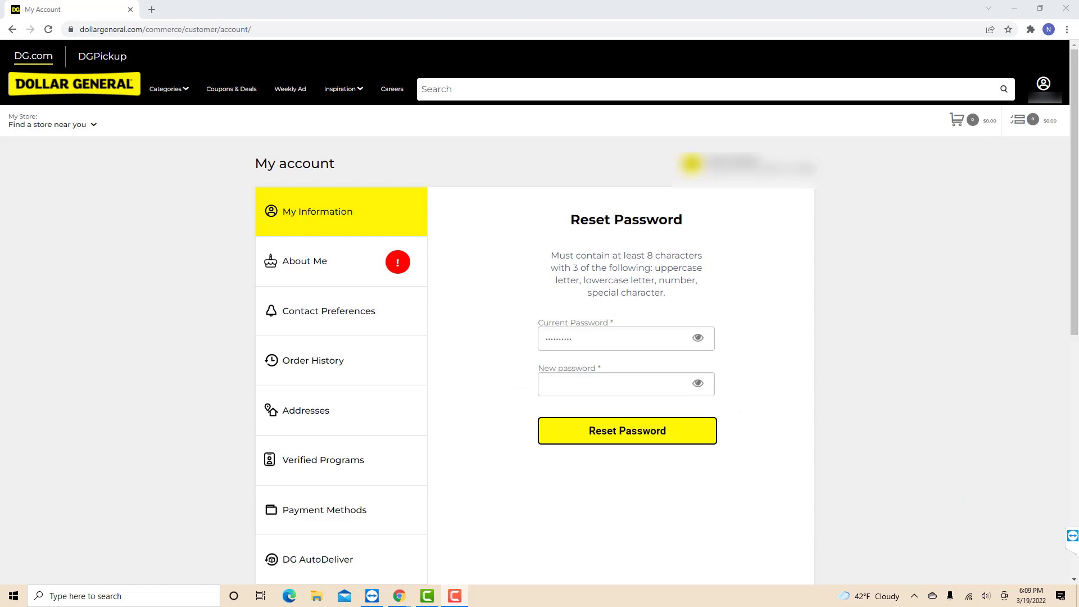